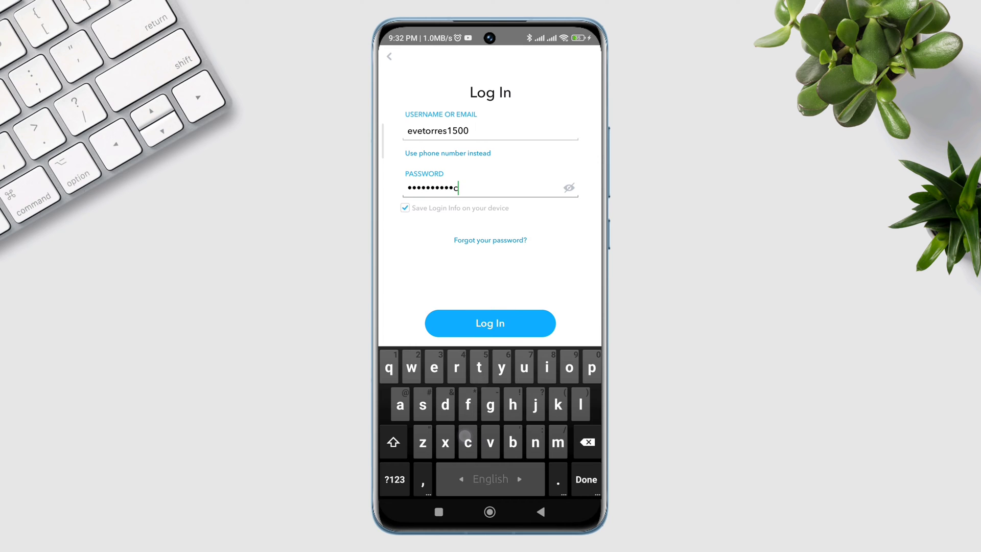
# Attempt a Snapchat login, get the 'Incorrect password' error, and return to the home screen.
pyautogui.click(490, 323)
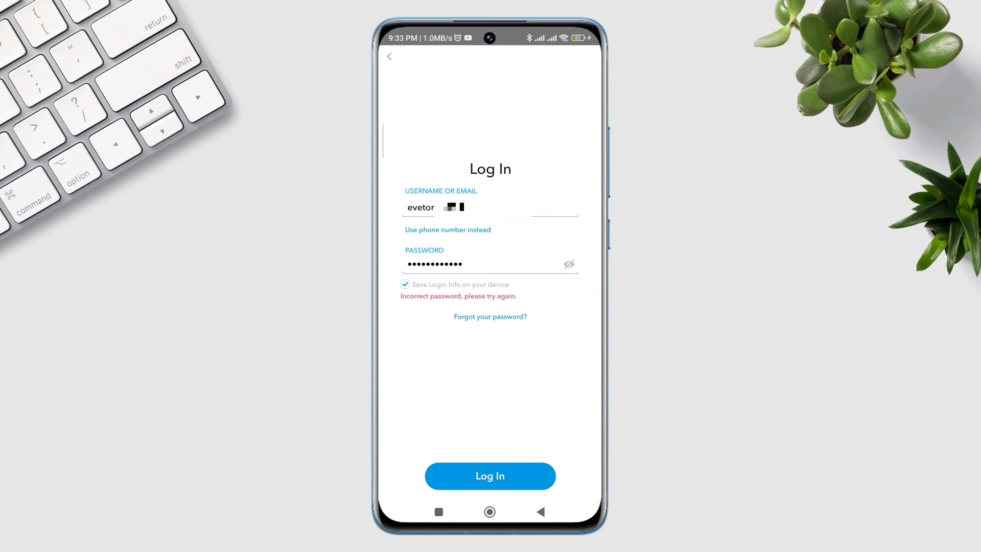
pyautogui.click(447, 229)
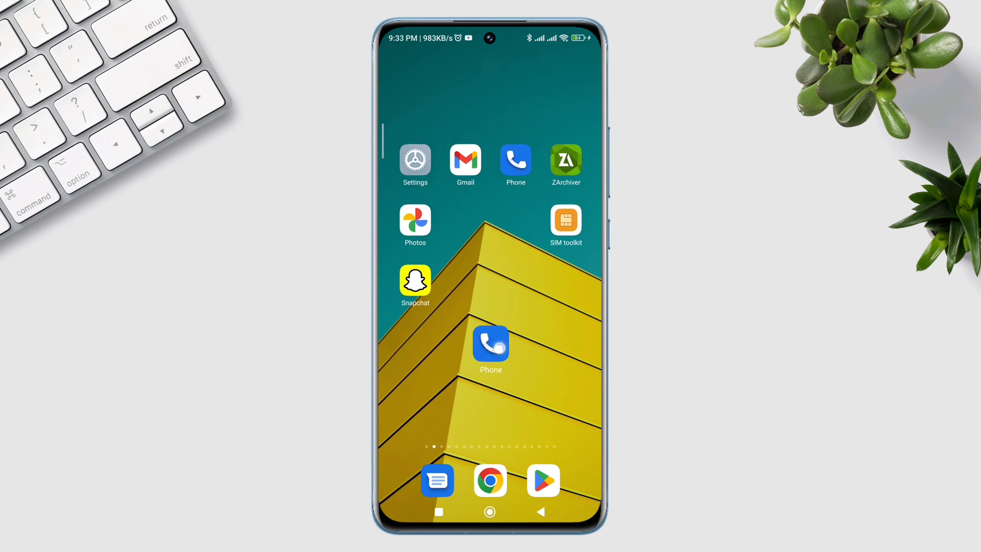
# In Chrome, search Google for Snapchat support and open the official Snapchat Support result.
pyautogui.click(490, 480)
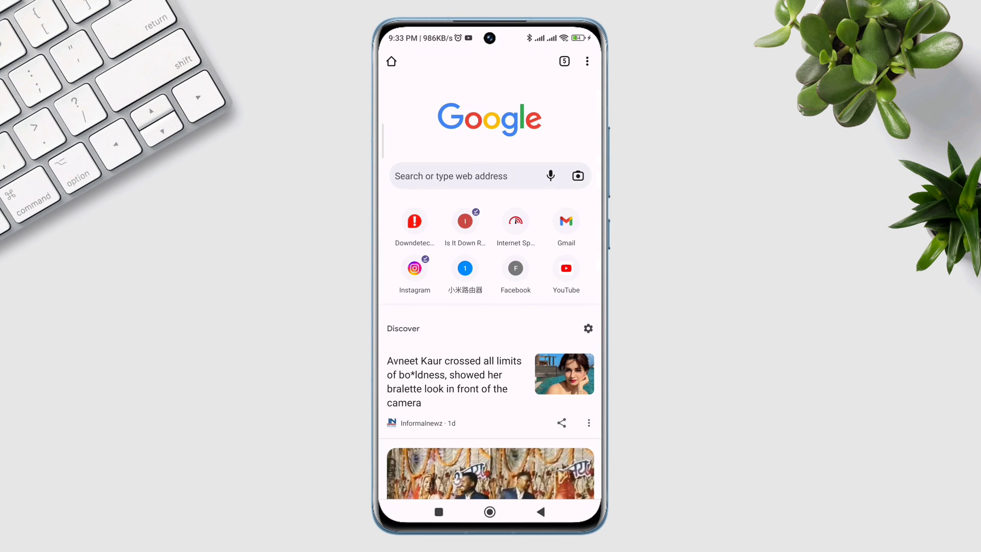
pyautogui.write('snaptube')
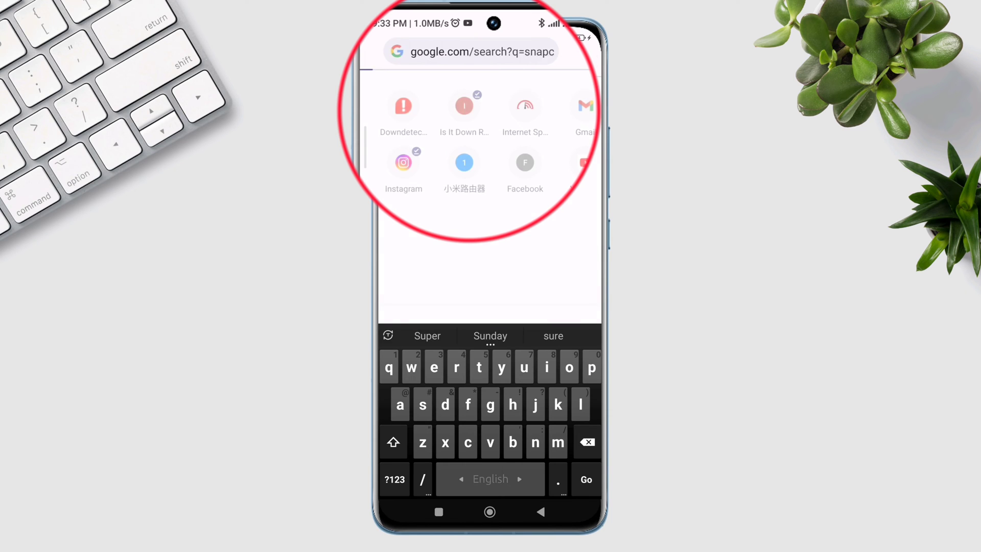
pyautogui.press('Enter')
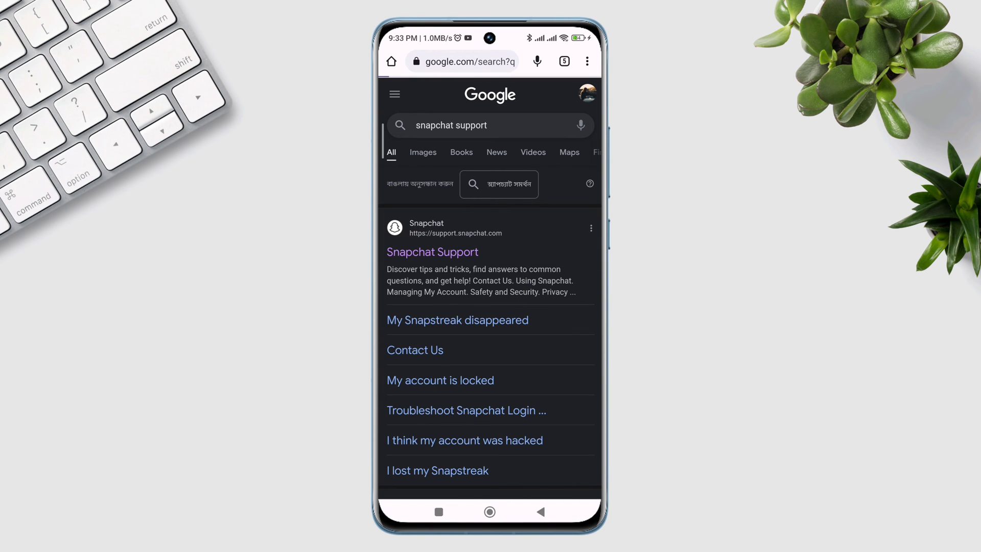
pyautogui.click(431, 252)
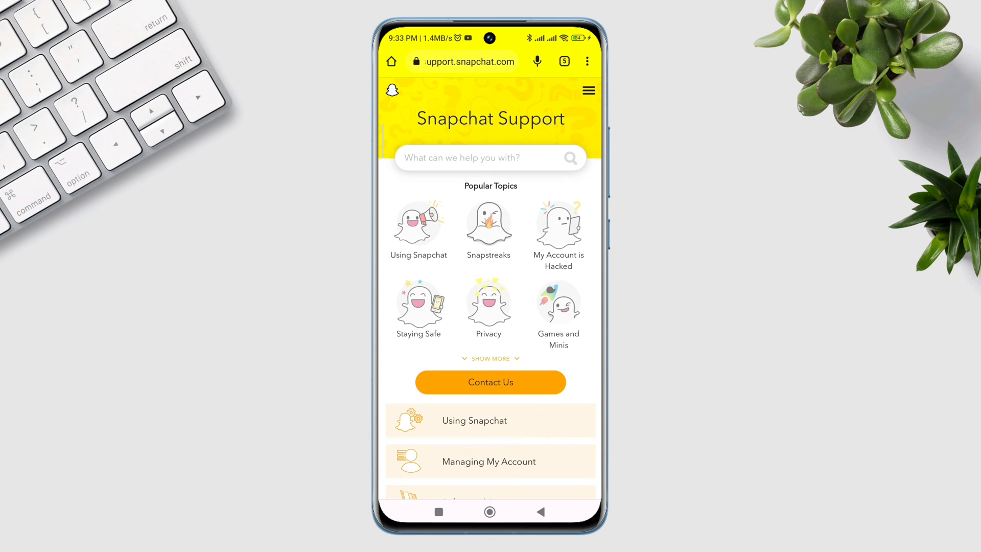
# Reach the Contact Us form via 'I can't access my account', the login sub-issue, and 'Yes'.
pyautogui.click(490, 382)
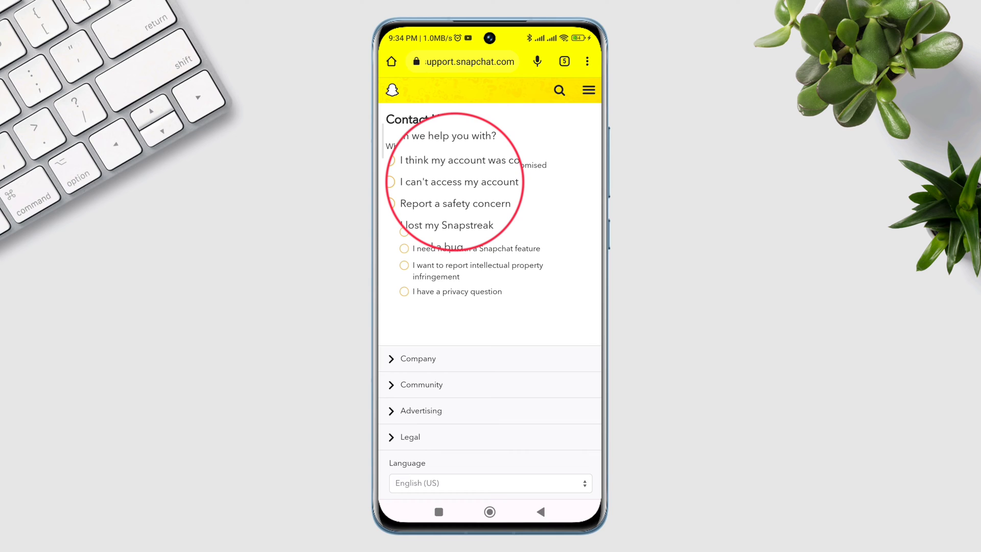
pyautogui.click(402, 182)
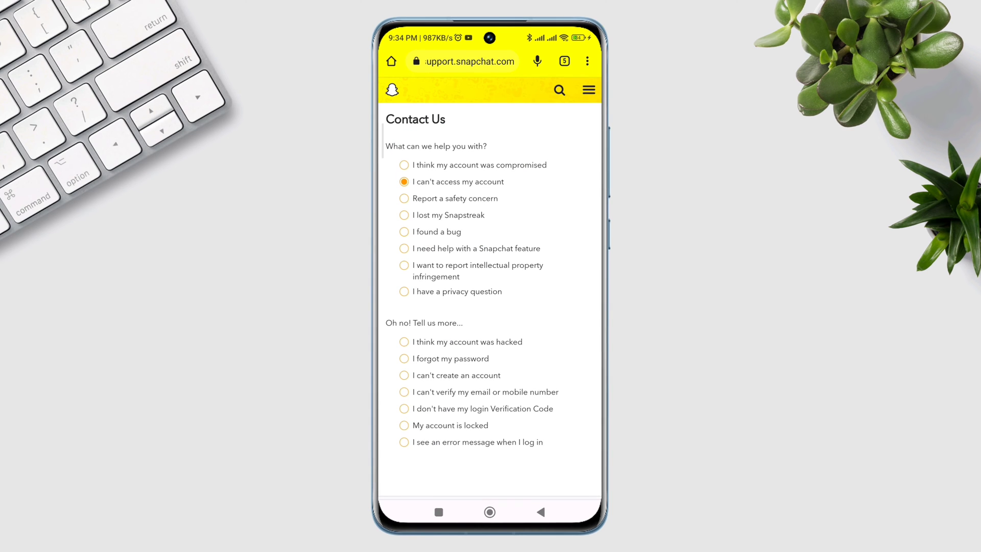
pyautogui.scroll(-3)
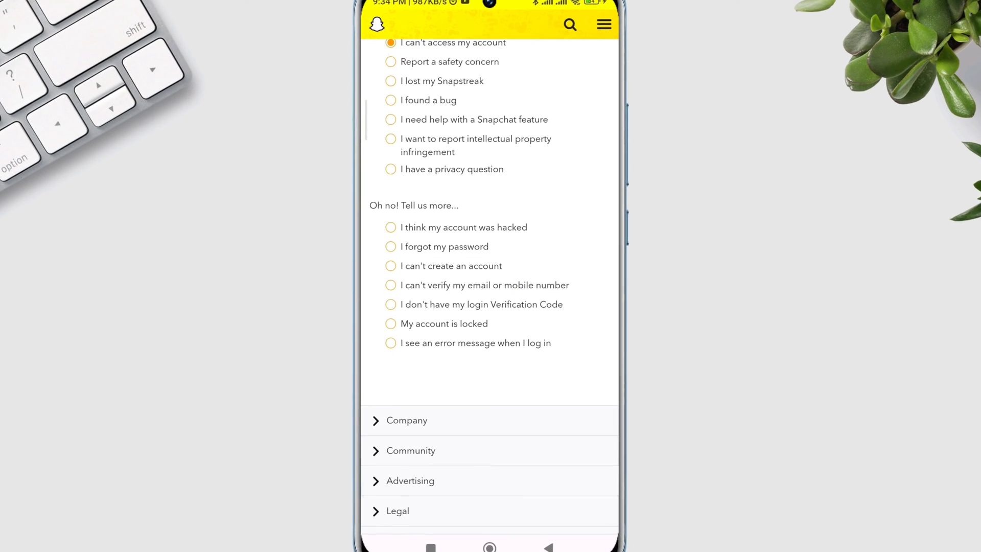
pyautogui.click(390, 285)
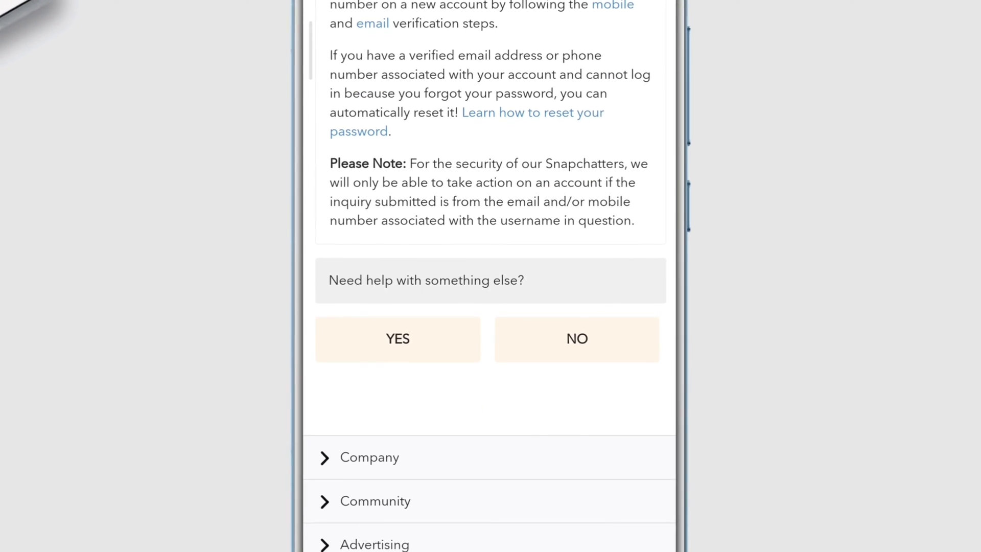
pyautogui.click(398, 339)
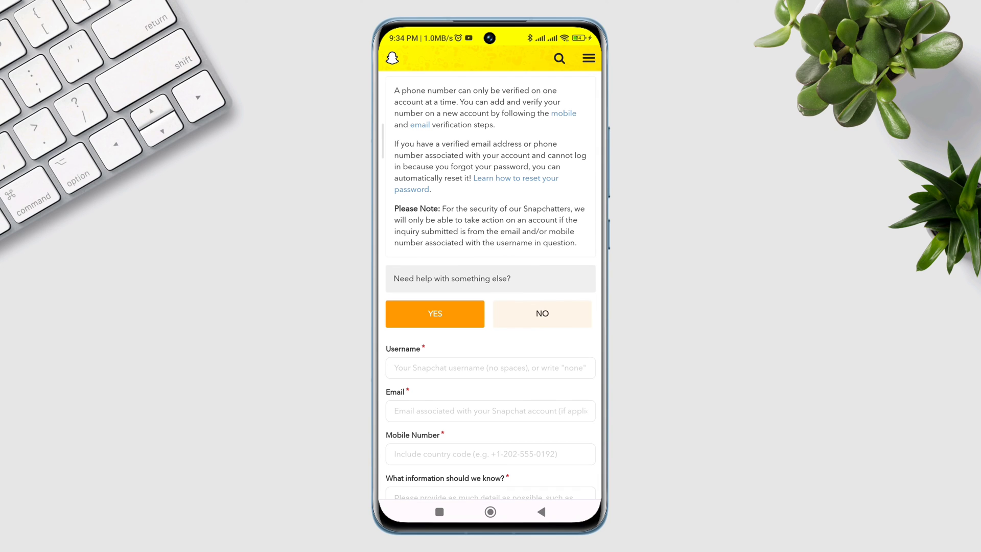
pyautogui.scroll(-3)
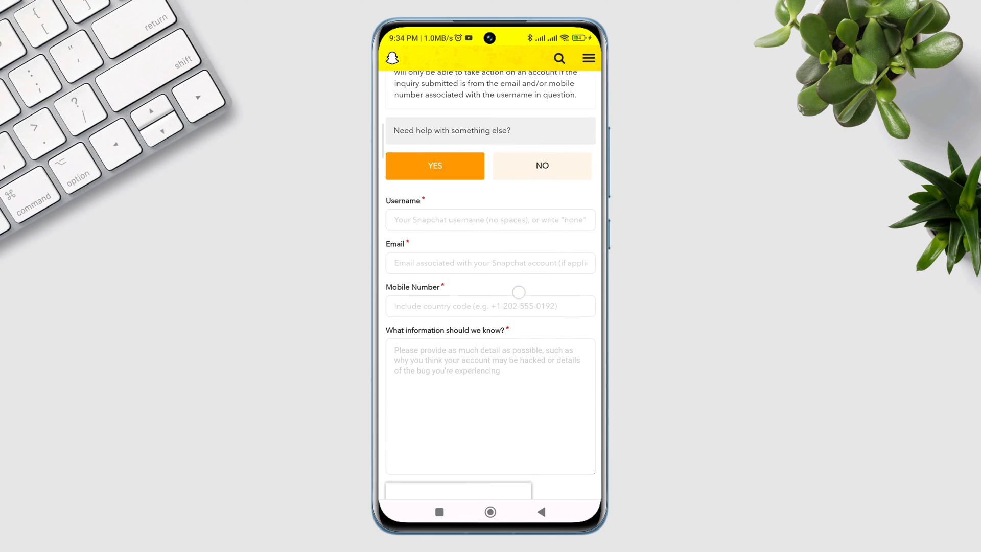
pyautogui.scroll(-3)
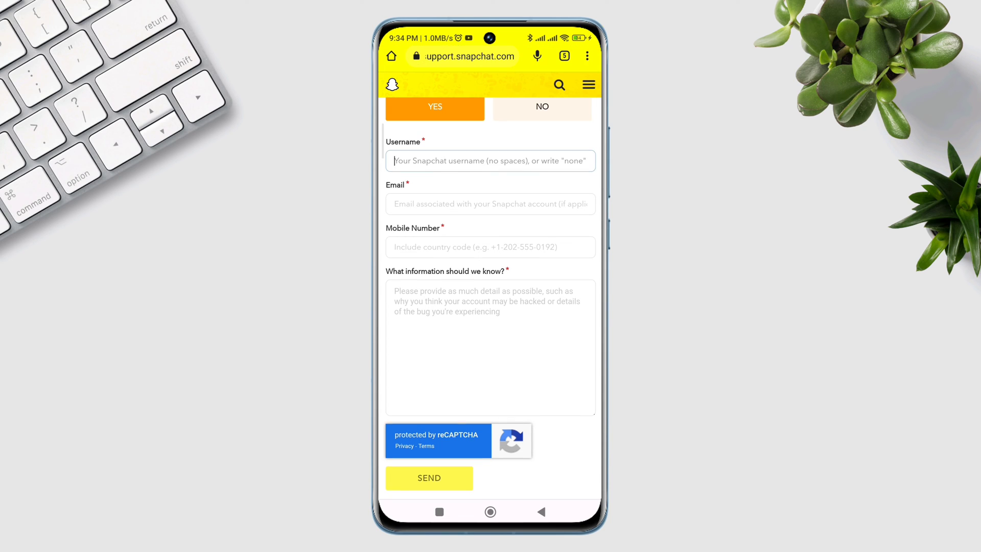
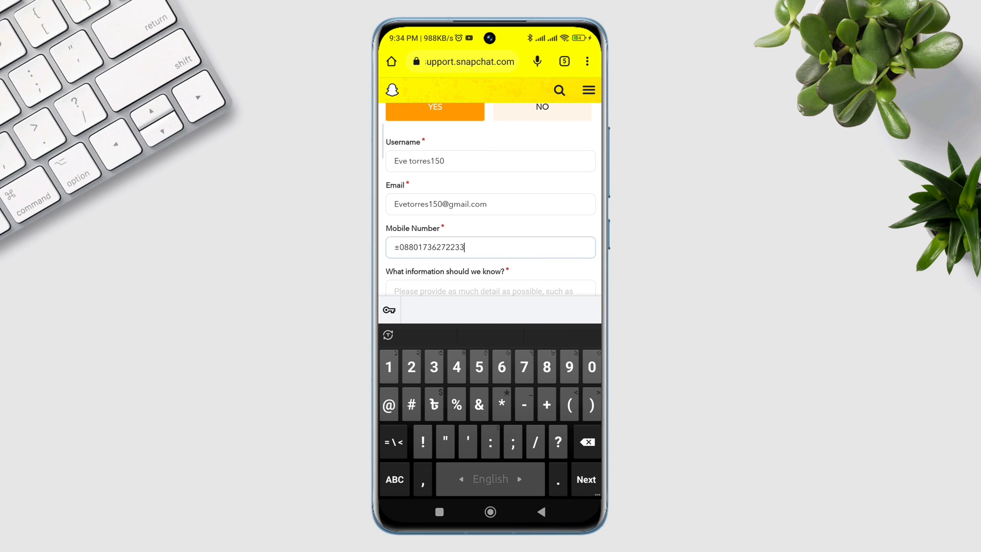
pyautogui.click(485, 291)
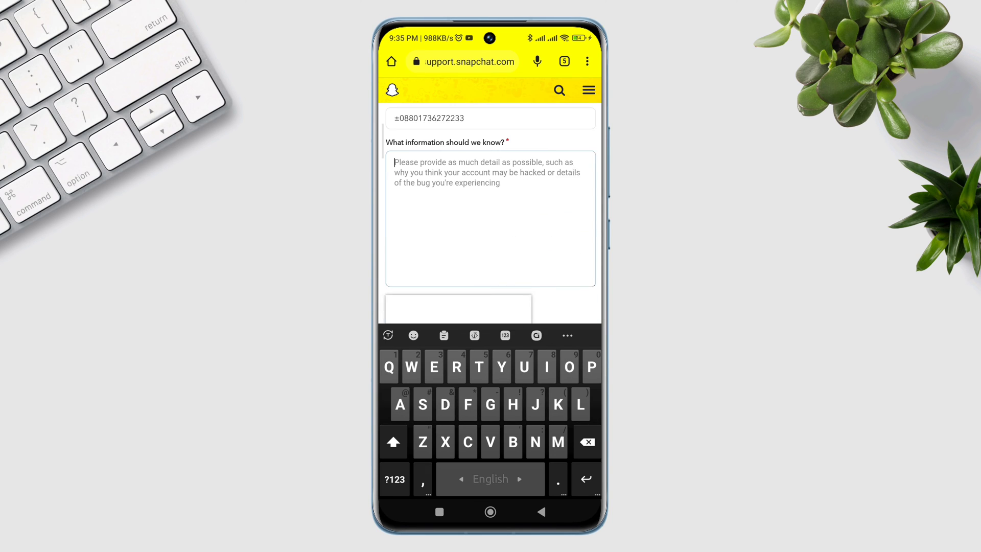
# Write 'Dear, Snapchat, I Lost my Email and phone number… Please recover my account' and send the form.
pyautogui.scroll(-3)
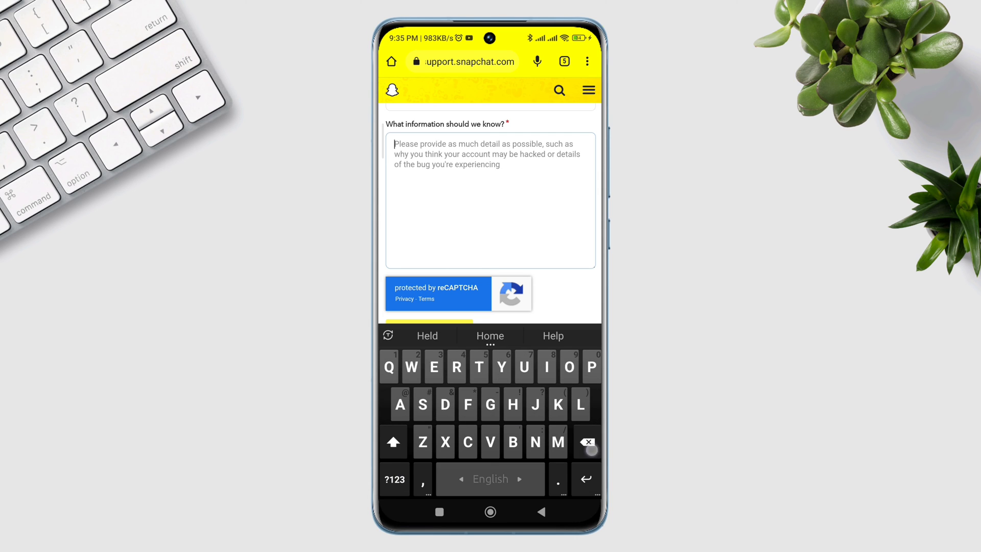
pyautogui.write('Dear, Snapchat')
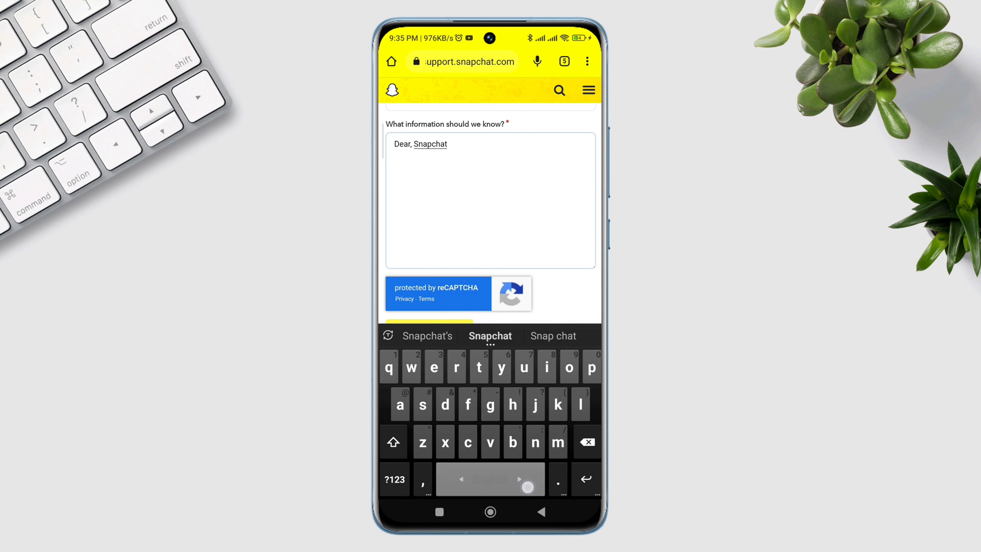
pyautogui.write("I Lost my Email and phone number. Now i can't log in to my")
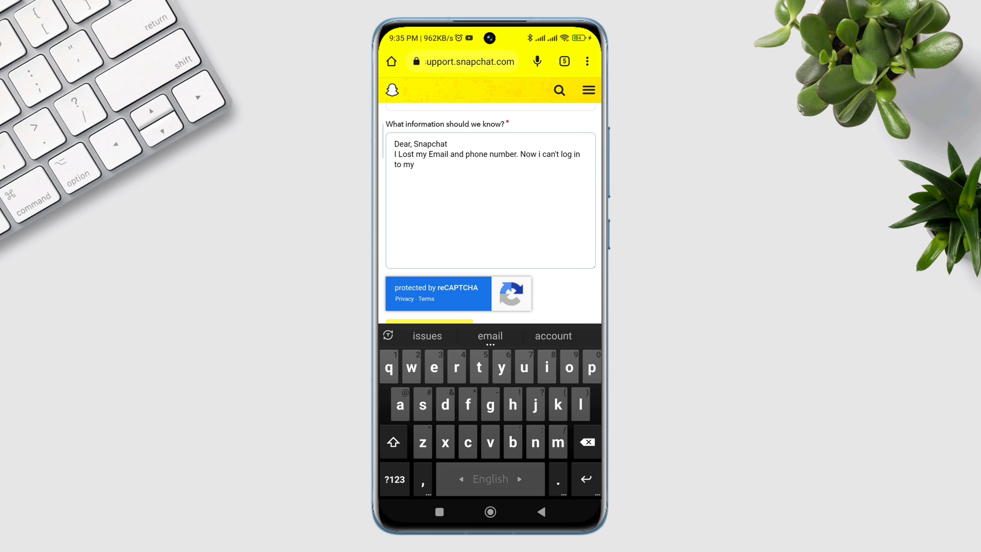
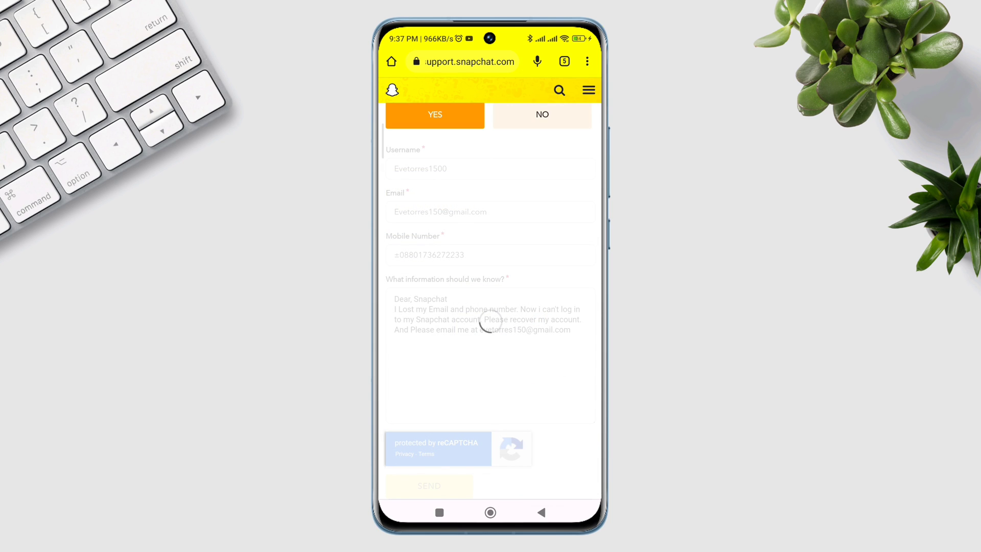
pyautogui.click(429, 486)
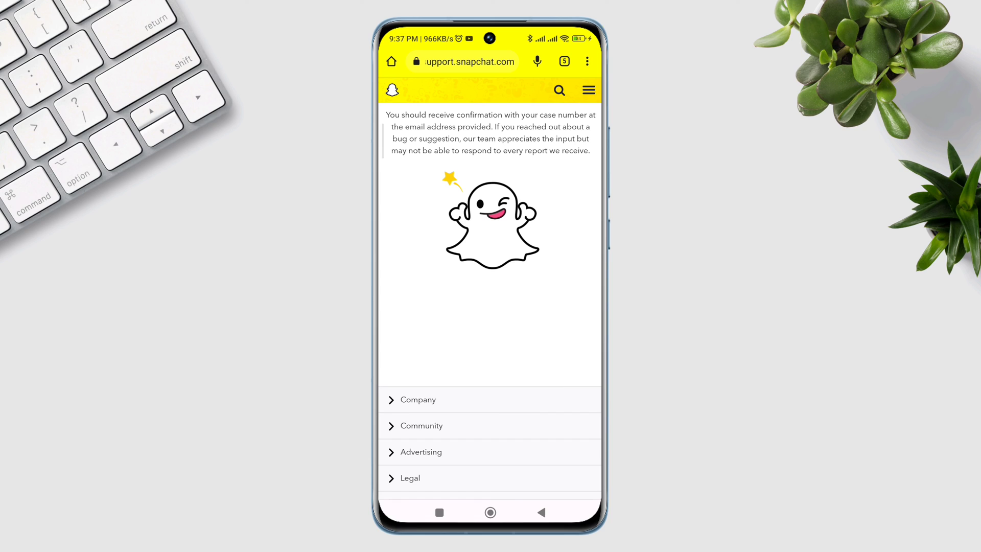